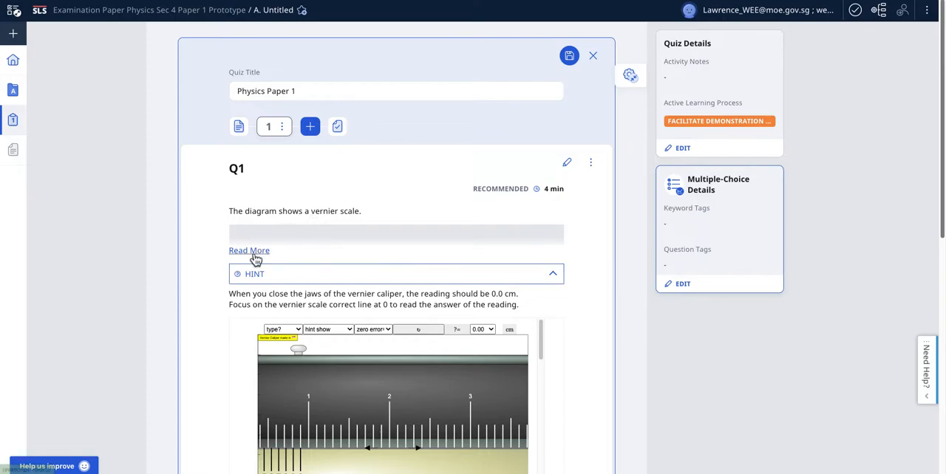
Expand Q1 via 'Read More' so the vernier scale diagram and hint show.
{"action": "left_click", "coordinate": [249, 251]}
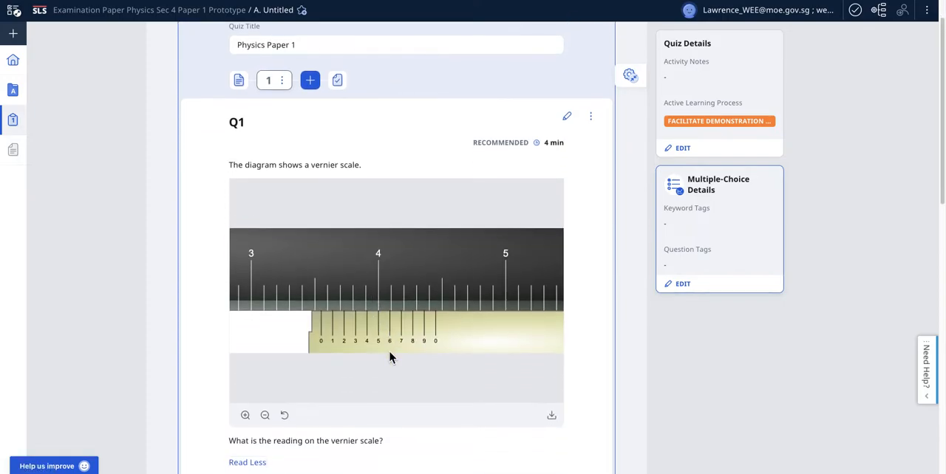
{"action": "left_click", "coordinate": [245, 400]}
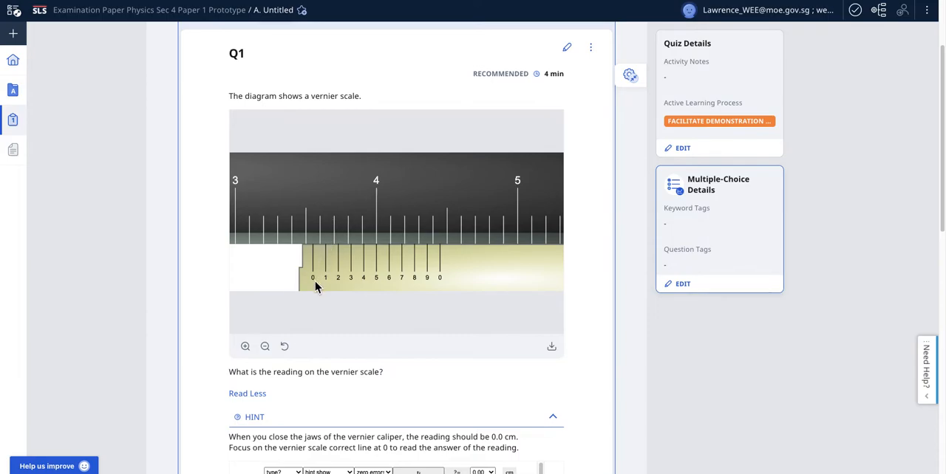
{"action": "mouse_move", "coordinate": [321, 289]}
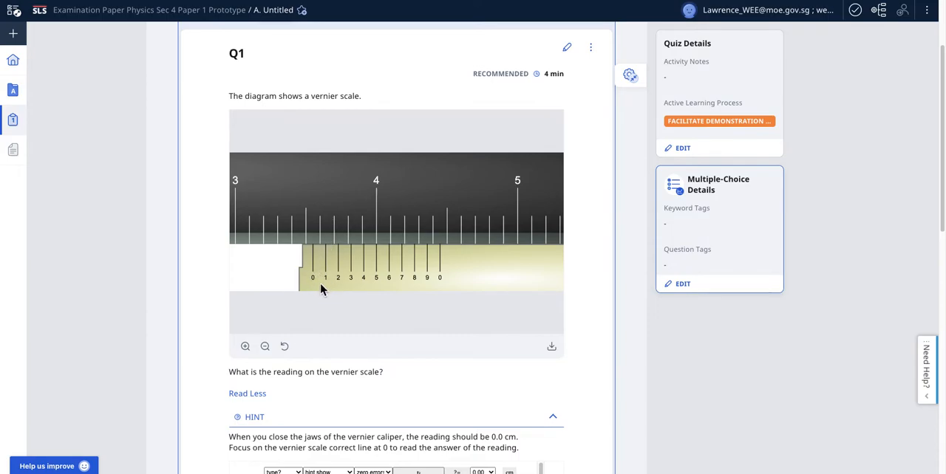
{"action": "mouse_move", "coordinate": [308, 248]}
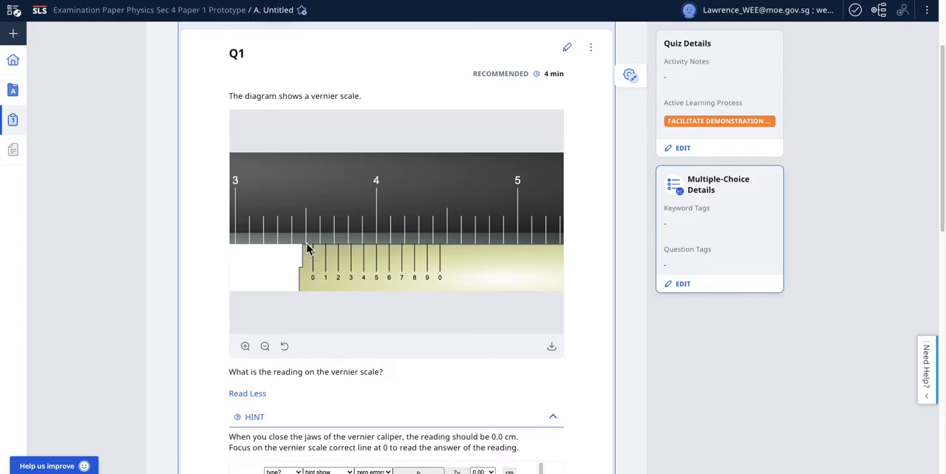
{"action": "mouse_move", "coordinate": [289, 252]}
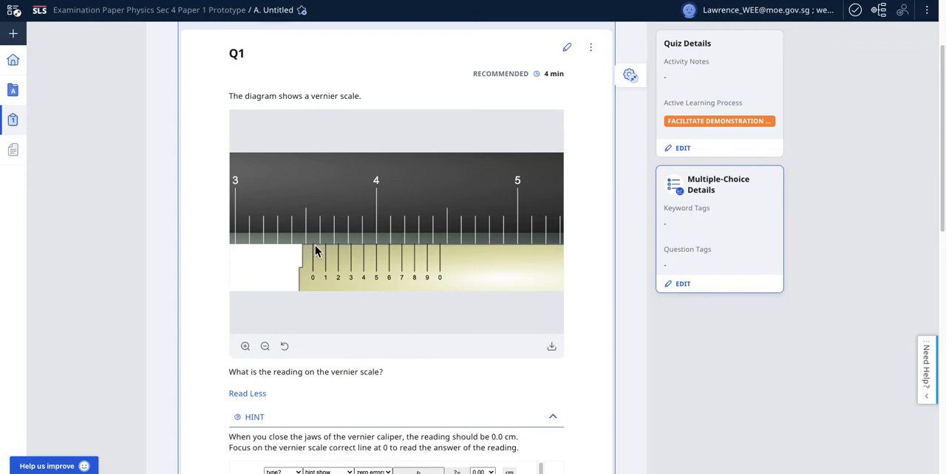
{"action": "mouse_move", "coordinate": [600, 342]}
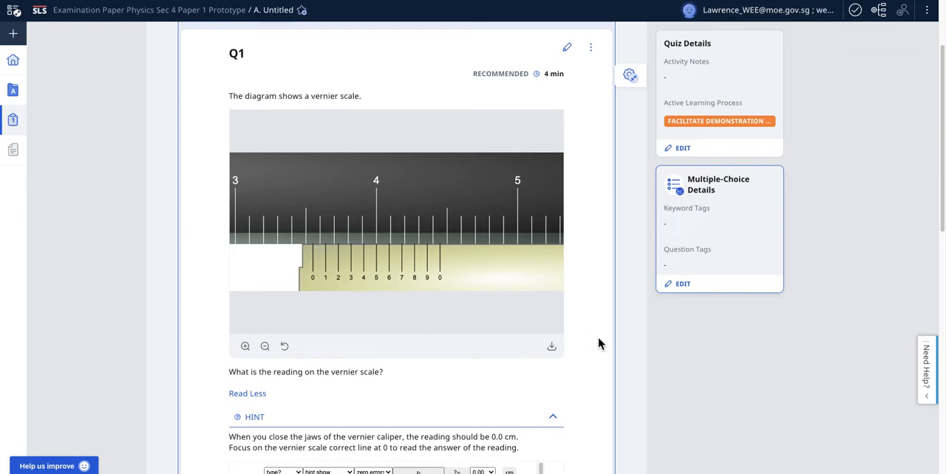
{"action": "mouse_move", "coordinate": [603, 367]}
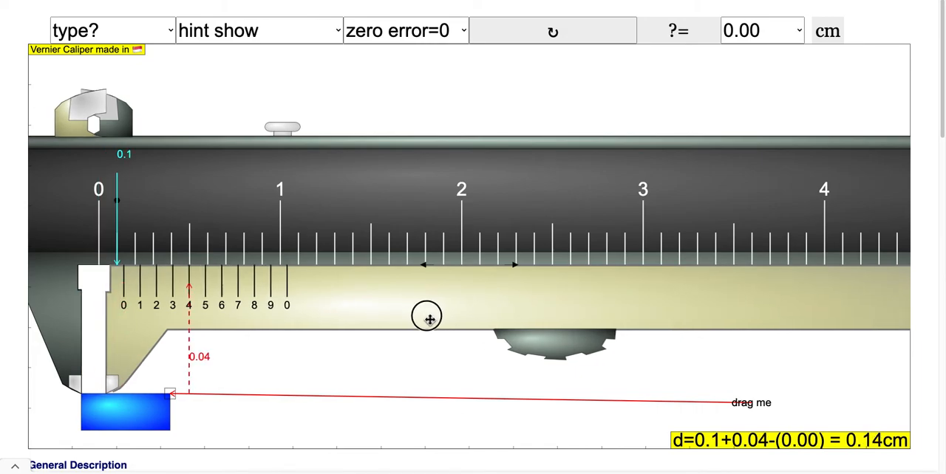
Drag the caliper jaw out to about 3.5 cm and bring up the hint options.
{"action": "left_click_drag", "start_coordinate": [427, 316], "coordinate": [736, 304]}
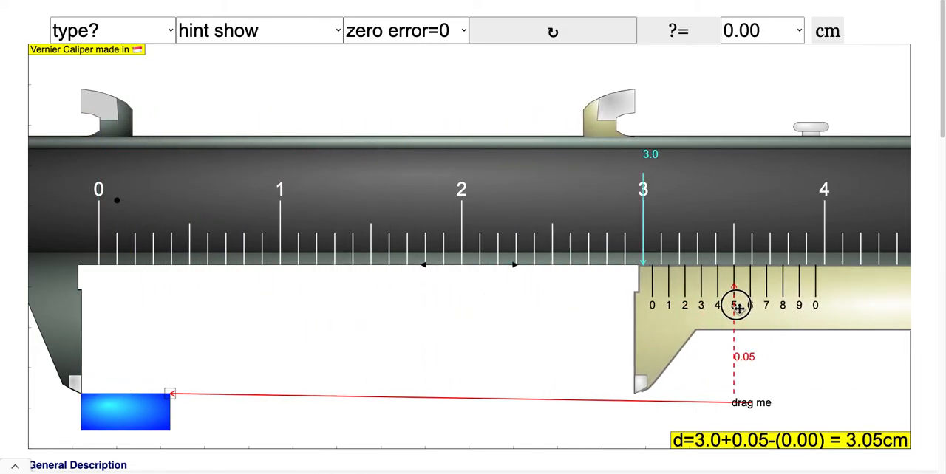
{"action": "left_click_drag", "start_coordinate": [736, 305], "coordinate": [824, 304]}
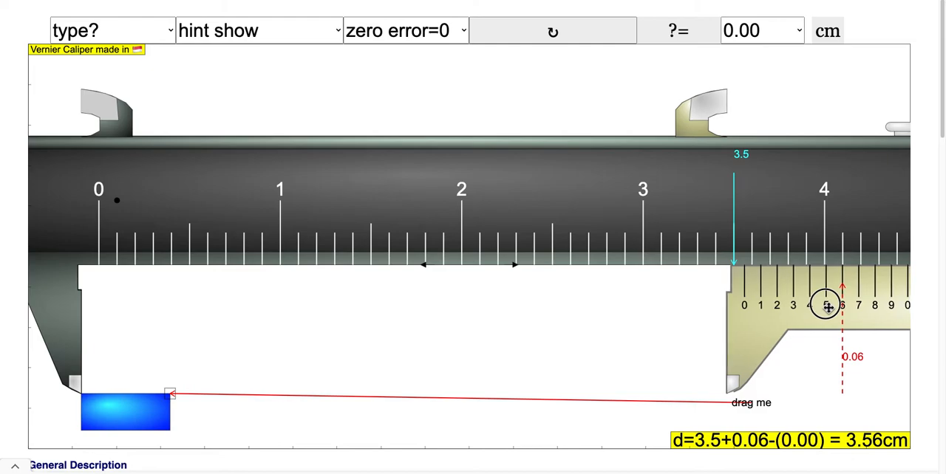
{"action": "left_click", "coordinate": [257, 29]}
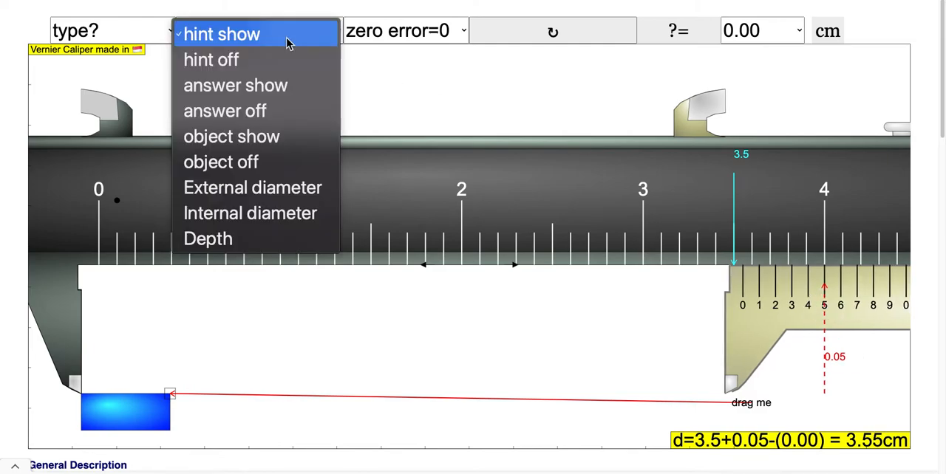
Turn the simulation hint off, keeping the 3.55 cm reading.
{"action": "left_click", "coordinate": [210, 59]}
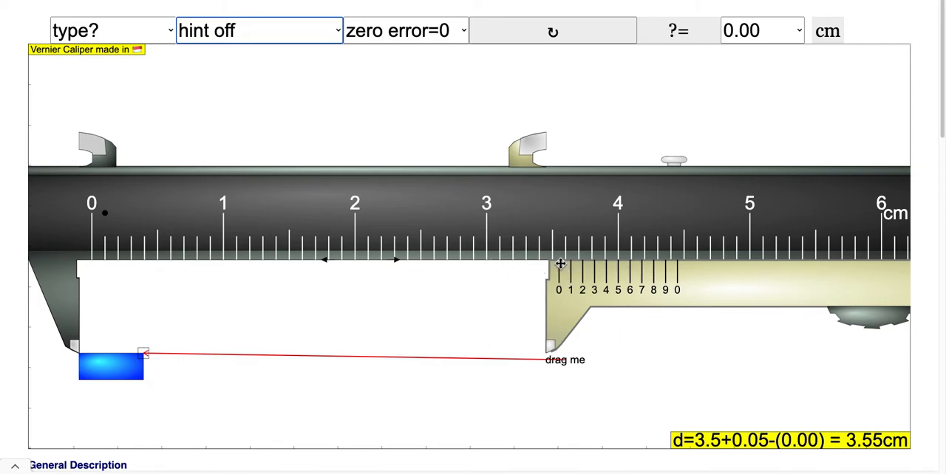
Close the jaws to zero, then slide them back open to roughly 3.5 cm.
{"action": "left_click_drag", "start_coordinate": [560, 265], "coordinate": [92, 272]}
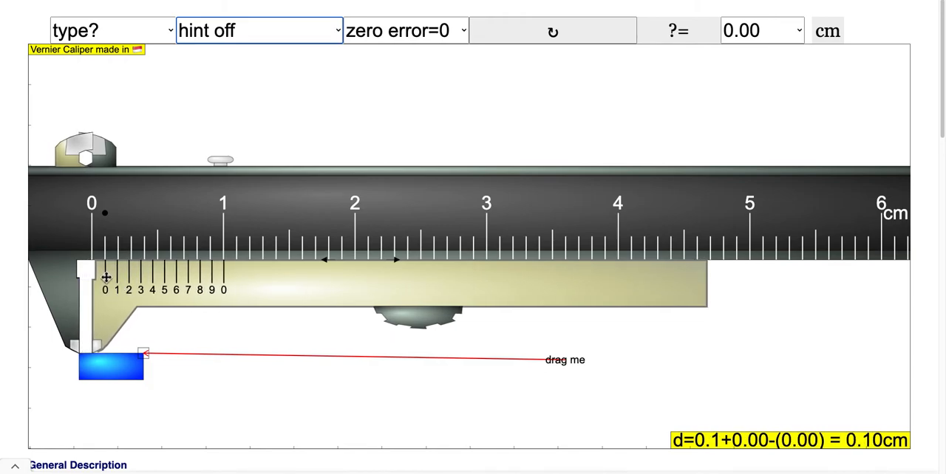
{"action": "mouse_move", "coordinate": [106, 259]}
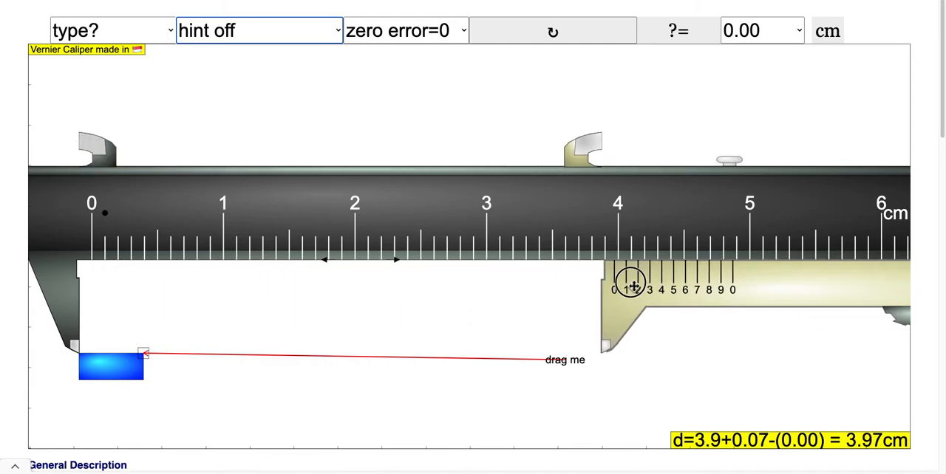
{"action": "left_click_drag", "start_coordinate": [628, 284], "coordinate": [569, 284]}
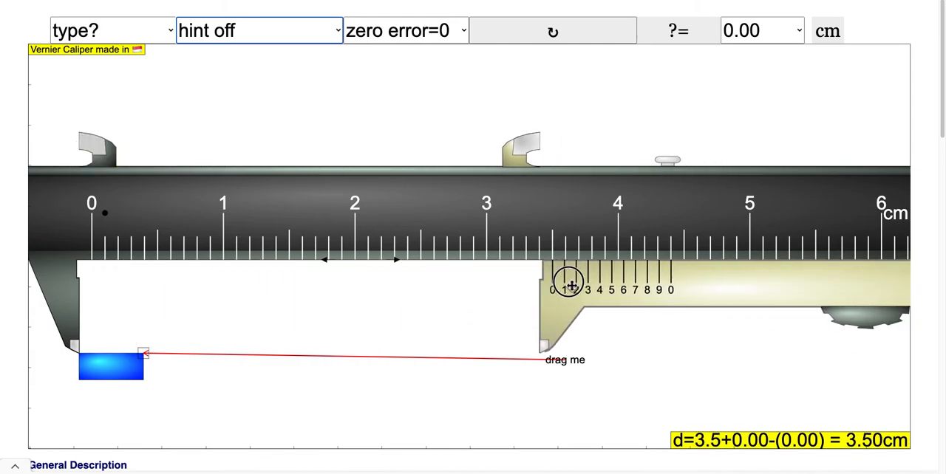
{"action": "left_click_drag", "start_coordinate": [571, 283], "coordinate": [575, 284]}
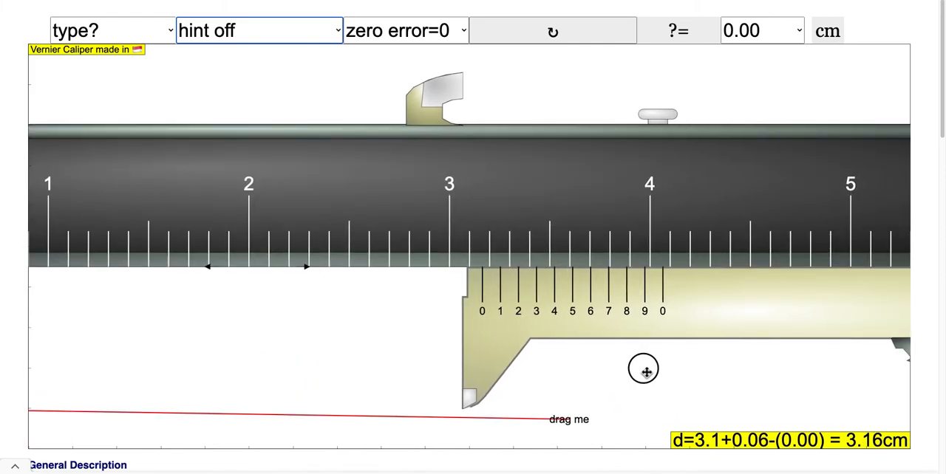
Widen the jaws to about 3.56 cm and nudge them to read exactly 3.55 cm.
{"action": "left_click_drag", "start_coordinate": [644, 369], "coordinate": [741, 365]}
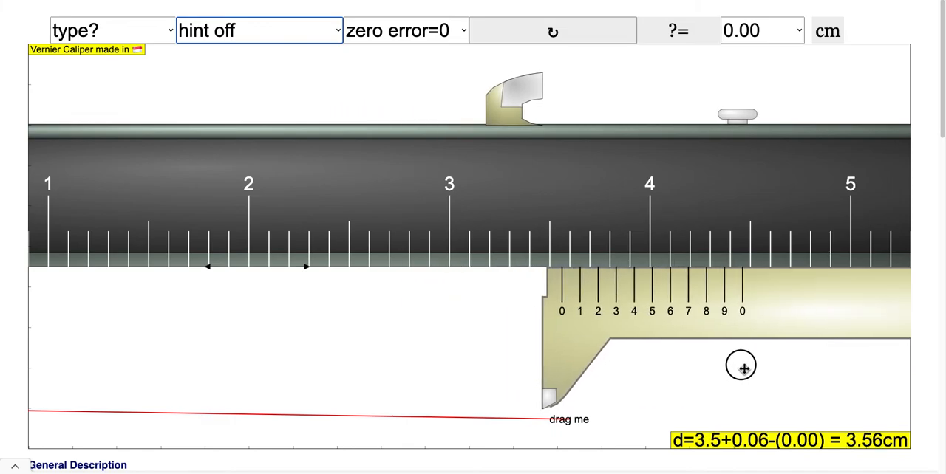
{"action": "left_click_drag", "start_coordinate": [742, 366], "coordinate": [739, 366]}
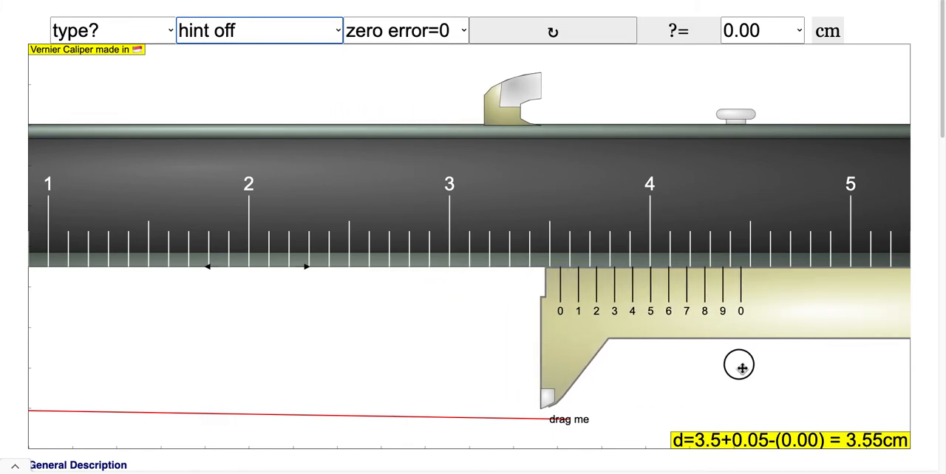